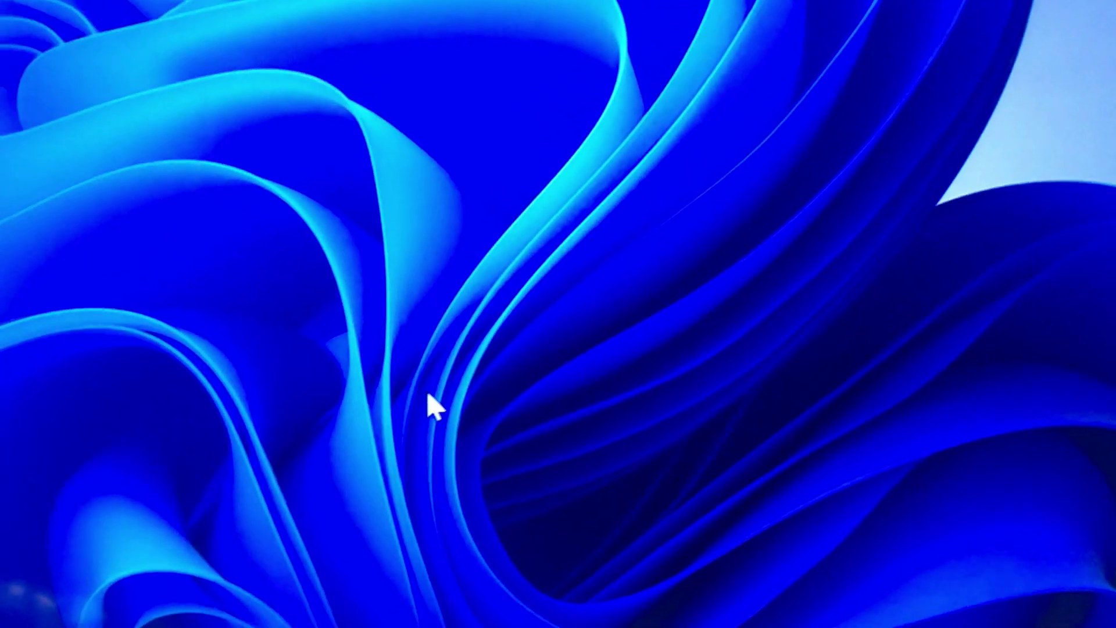
- Bring up the driver downloads page for this computer on the HP support site
{"action": "right_click", "coordinate": [431, 409]}
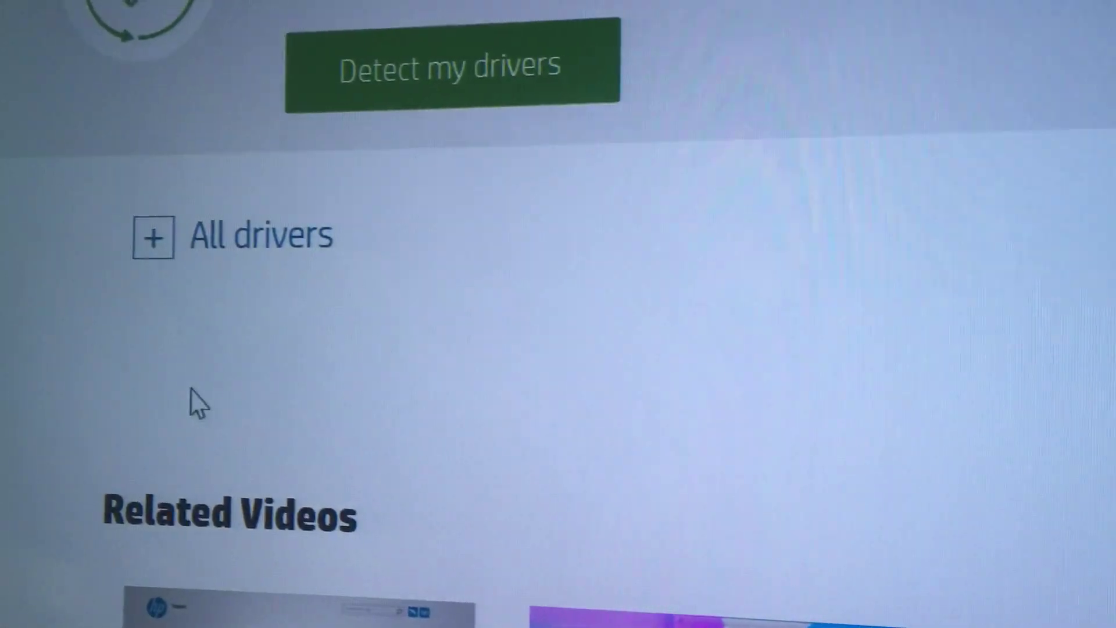
- Expand All drivers and the Driver-Graphics (2) category to list the Intel graphics driver
{"action": "left_click", "coordinate": [153, 237]}
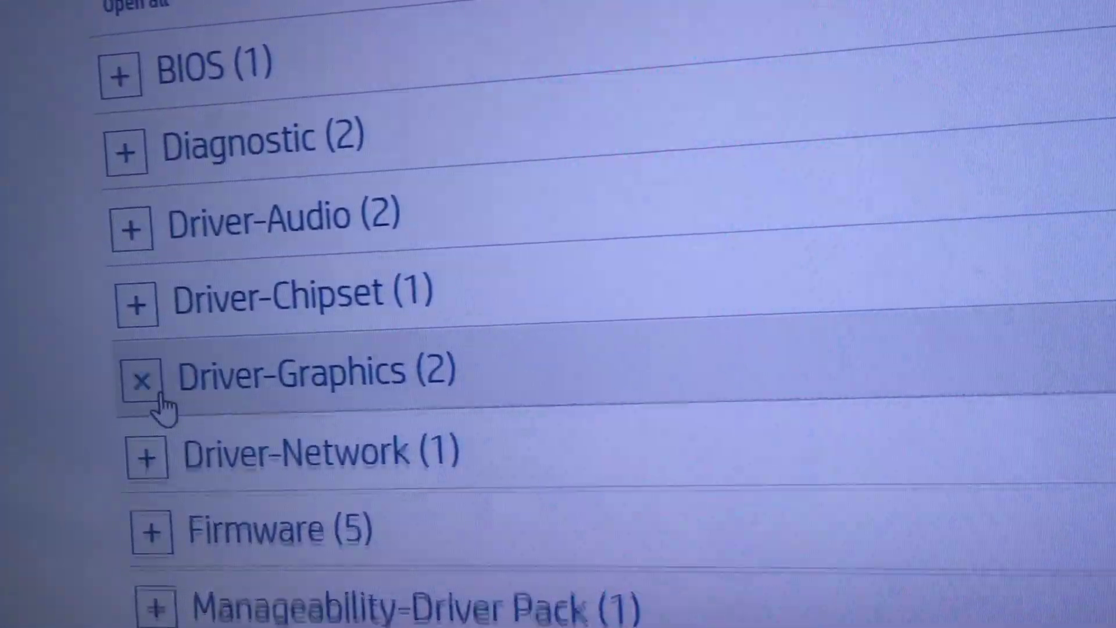
{"action": "left_click", "coordinate": [140, 377]}
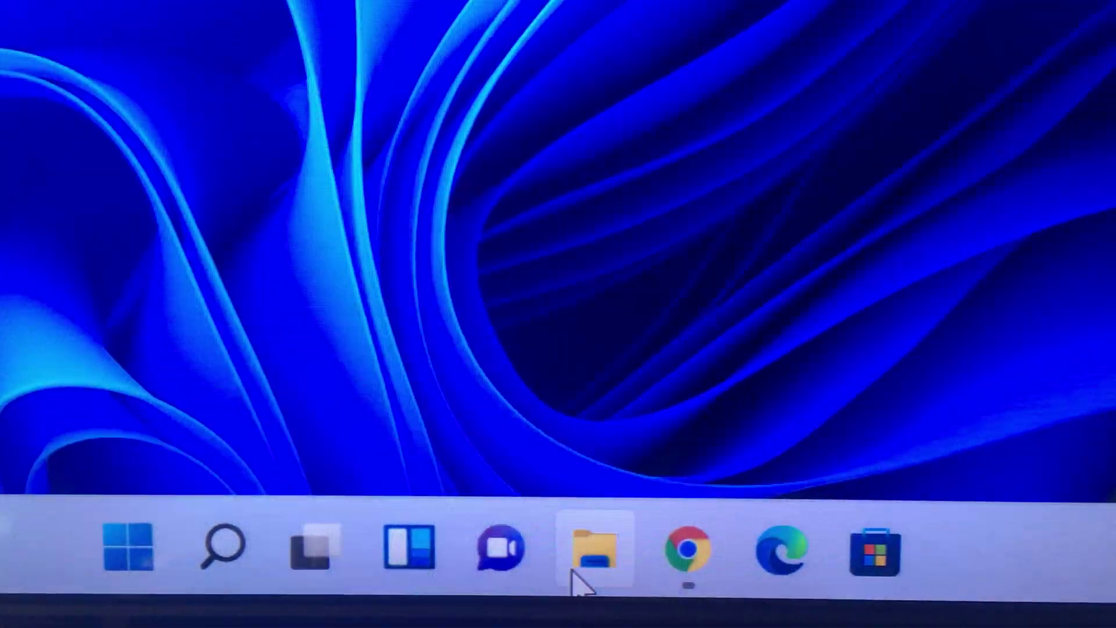
- Show Properties of the downloaded Intel Graphics Driver installer in Downloads
{"action": "left_click", "coordinate": [592, 549]}
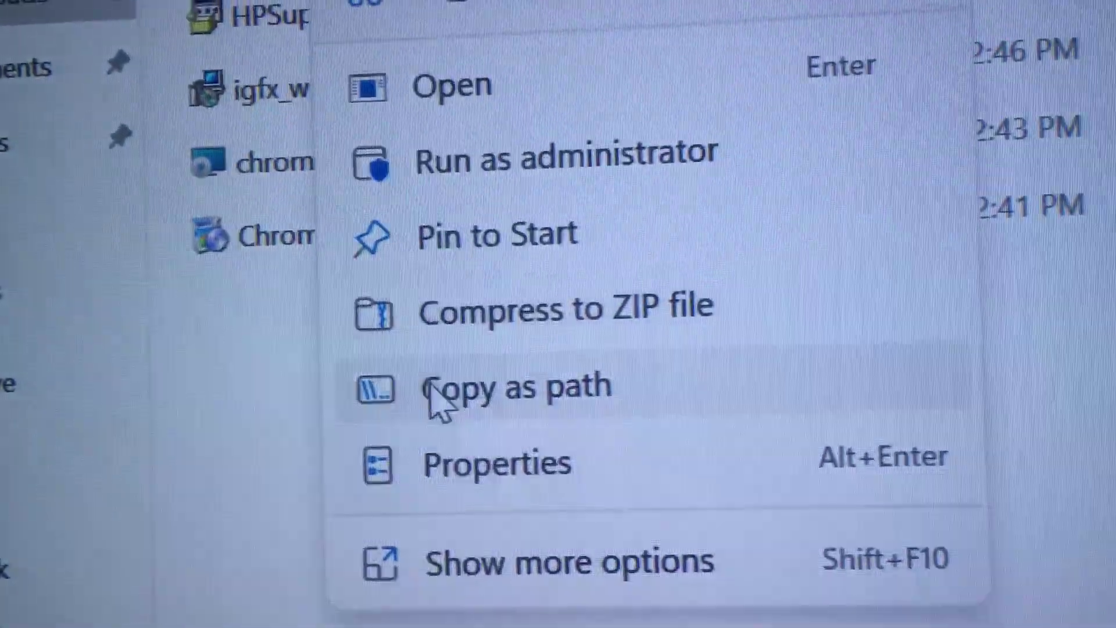
{"action": "left_click", "coordinate": [489, 474]}
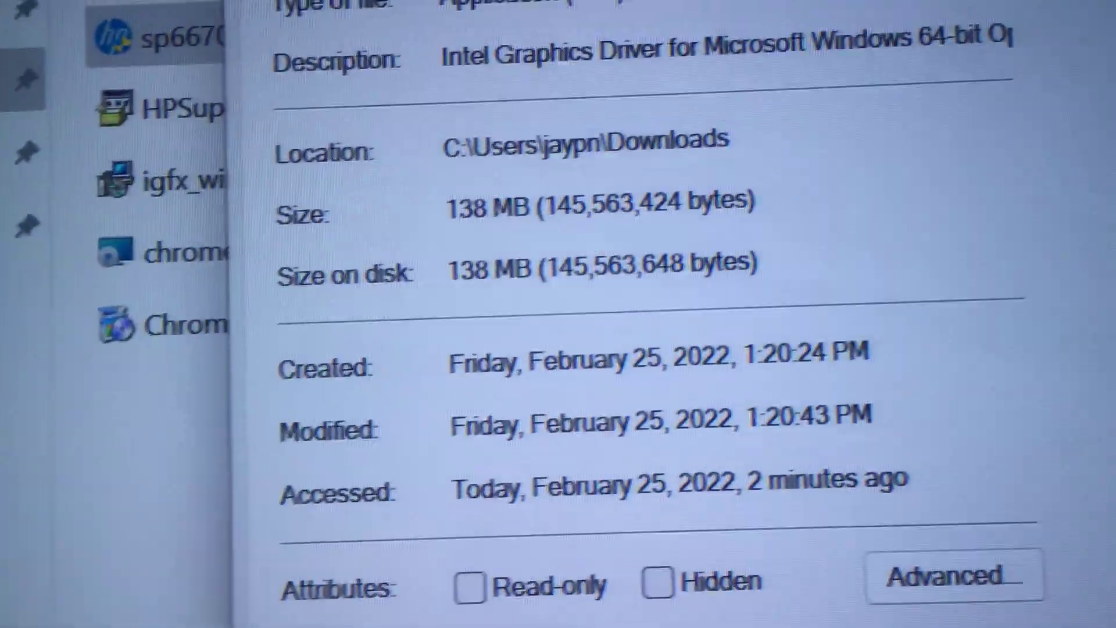